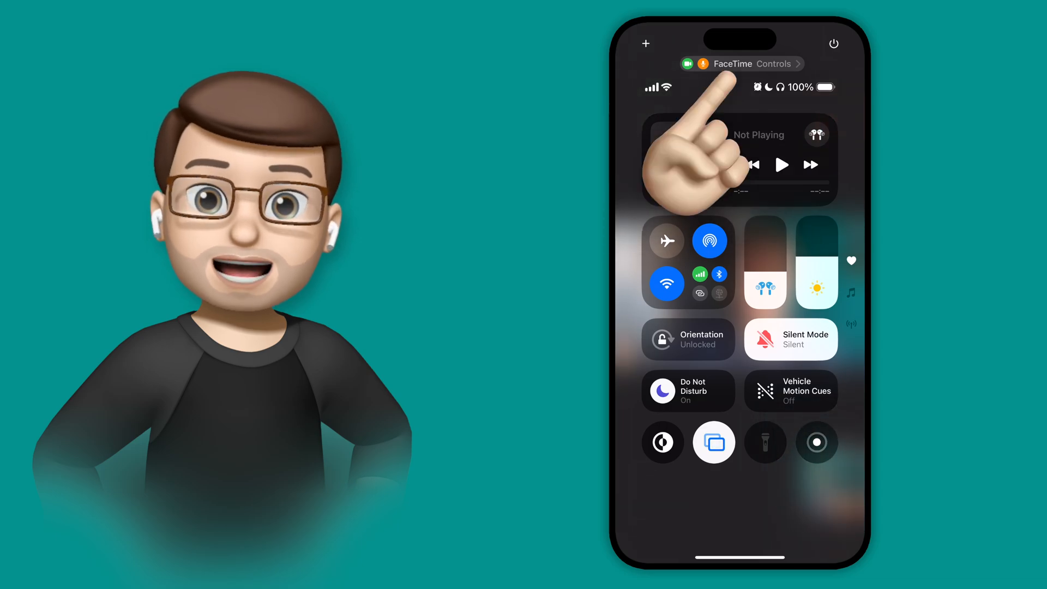
# - Reveal FaceTime's Audio & Video panel showing camera and microphone use, mode Automatic
pyautogui.click(739, 63)
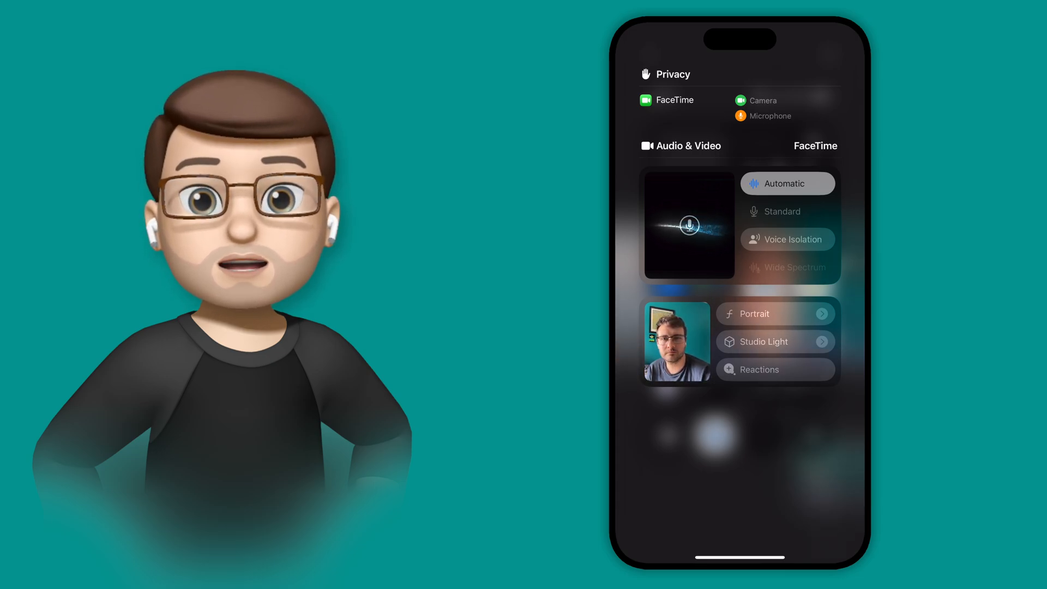
# - Switch FaceTime's microphone mode from Automatic via Standard to Voice Isolation
pyautogui.click(786, 210)
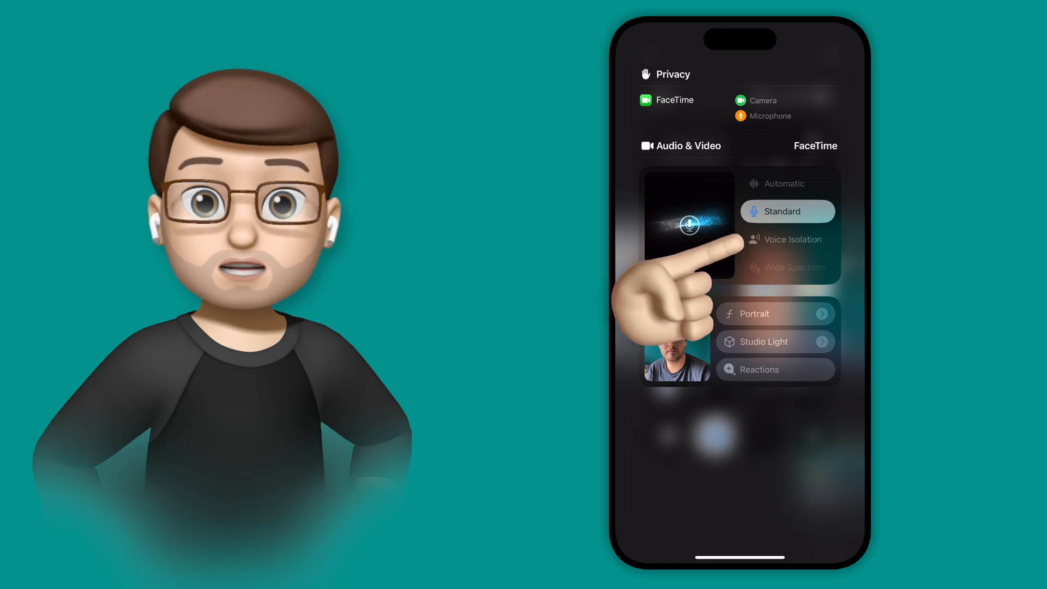
pyautogui.click(786, 239)
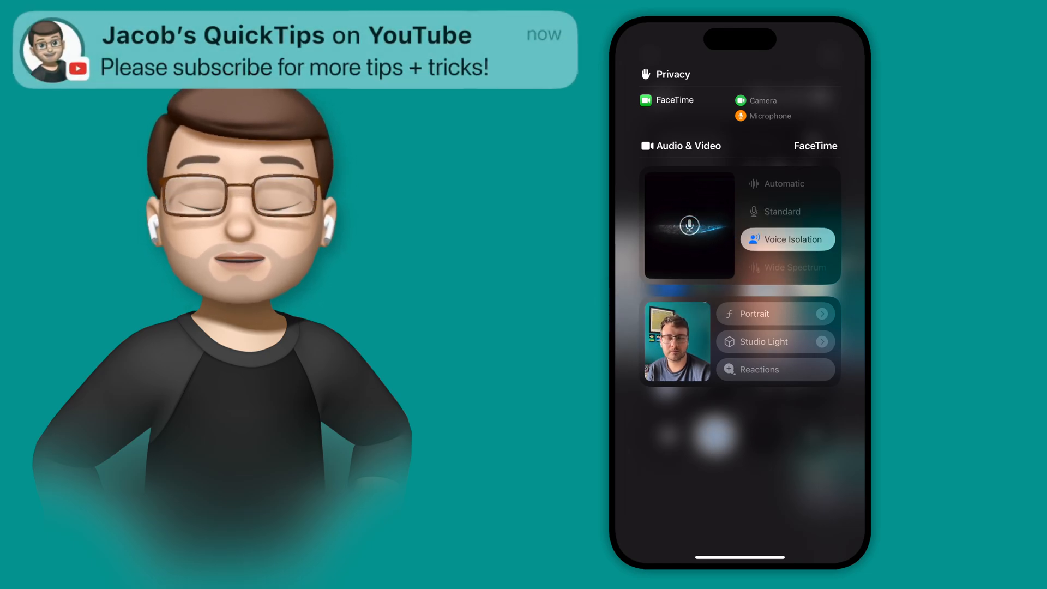